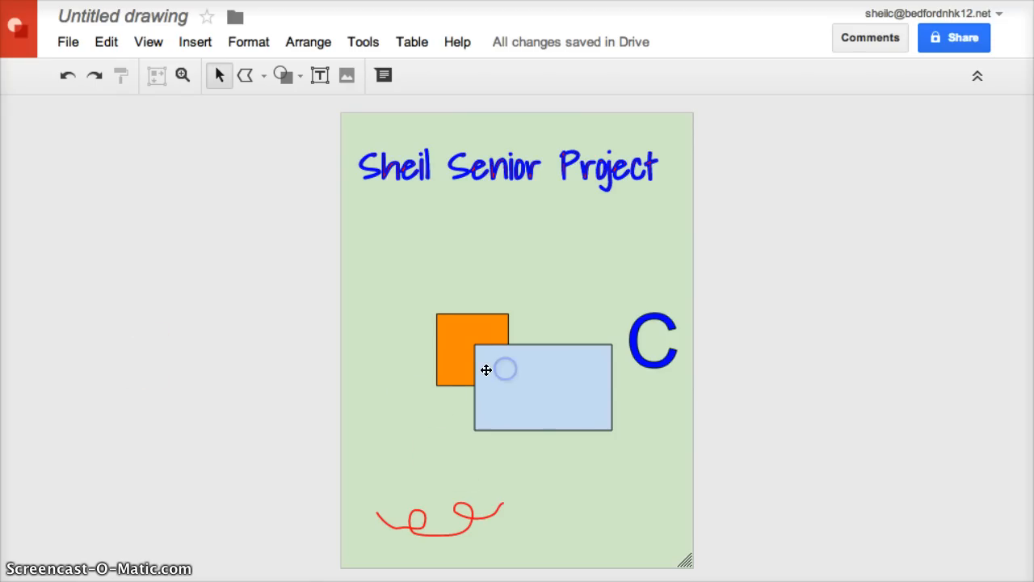
Step: Rotate the light blue rectangle via its rotation handle so it leans diagonally onto the orange square
click(541, 368)
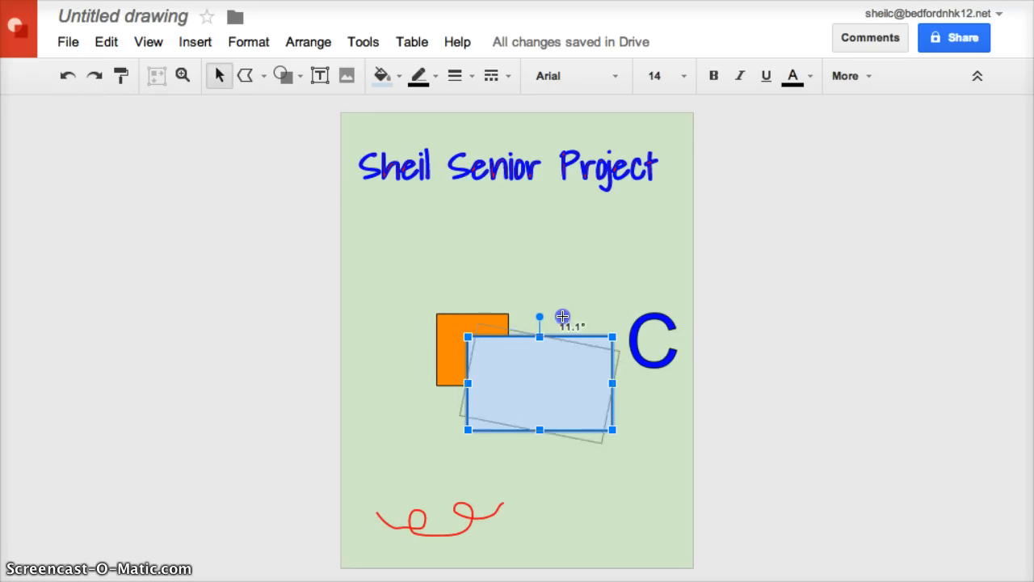
drag(540, 315, 495, 320)
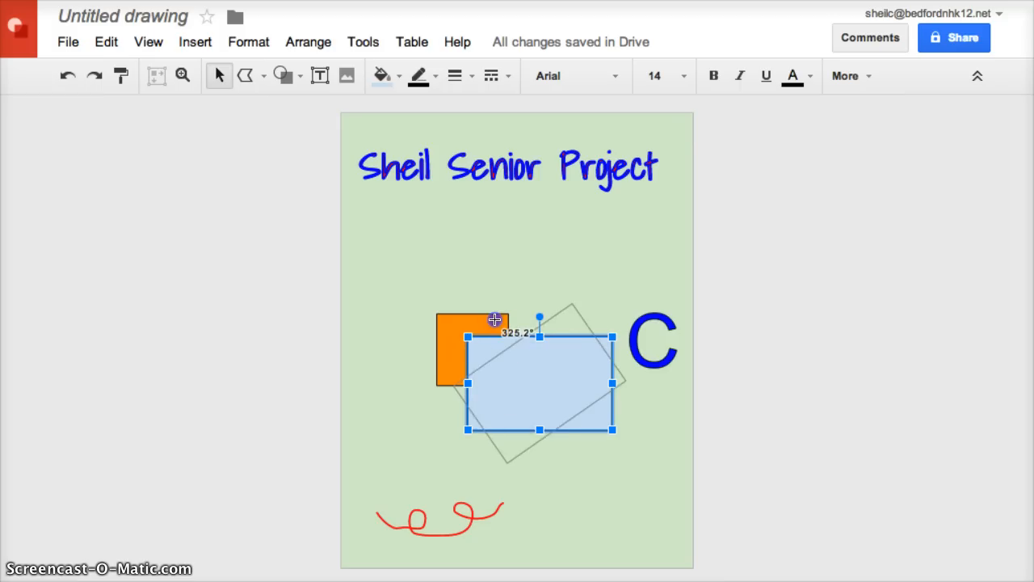
drag(540, 320, 574, 304)
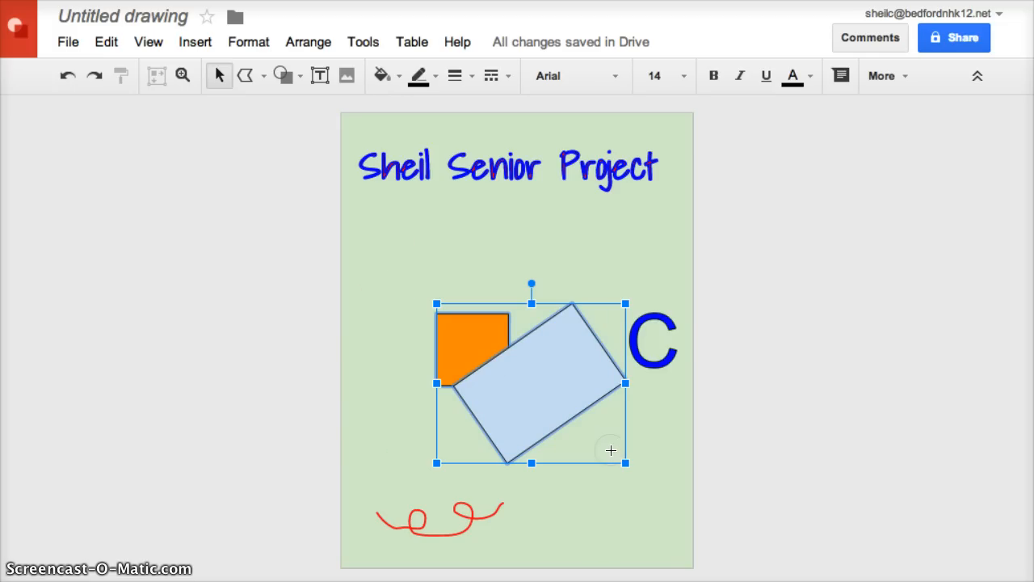
mouse_move(344, 138)
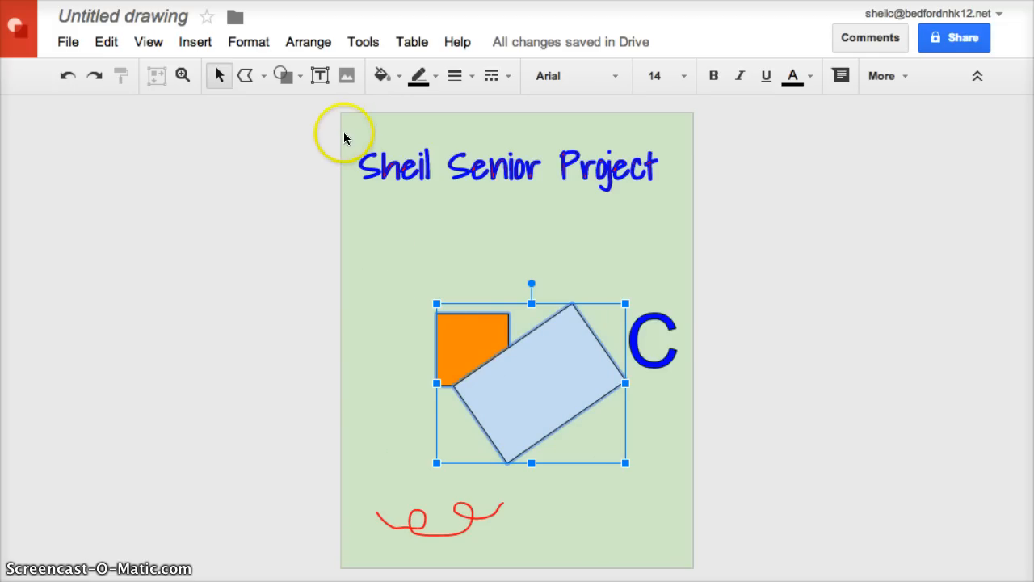
Step: Centre both shapes horizontally on the page, align their tops, then reopen alignment for Middle
right_click(514, 381)
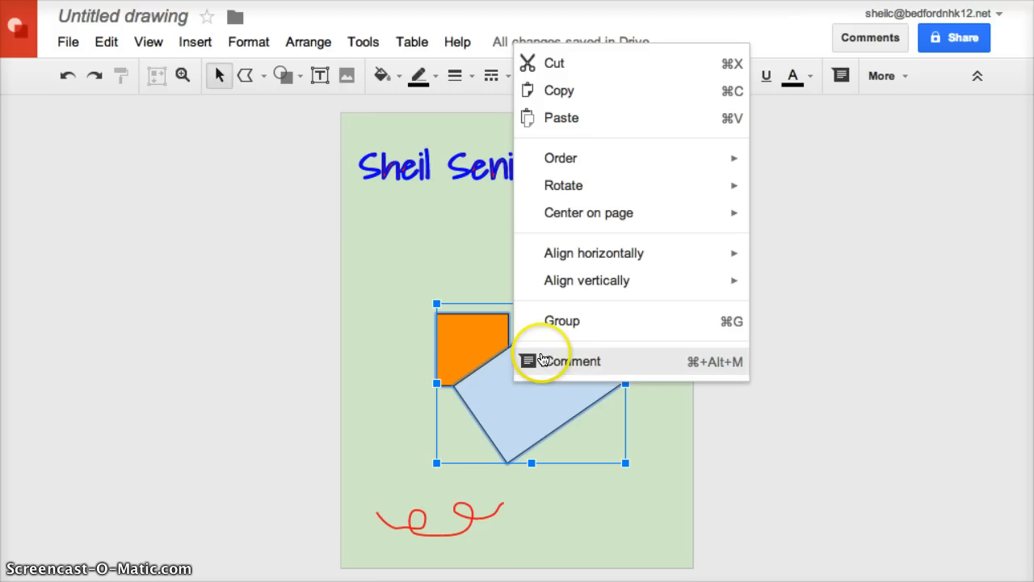
mouse_move(588, 214)
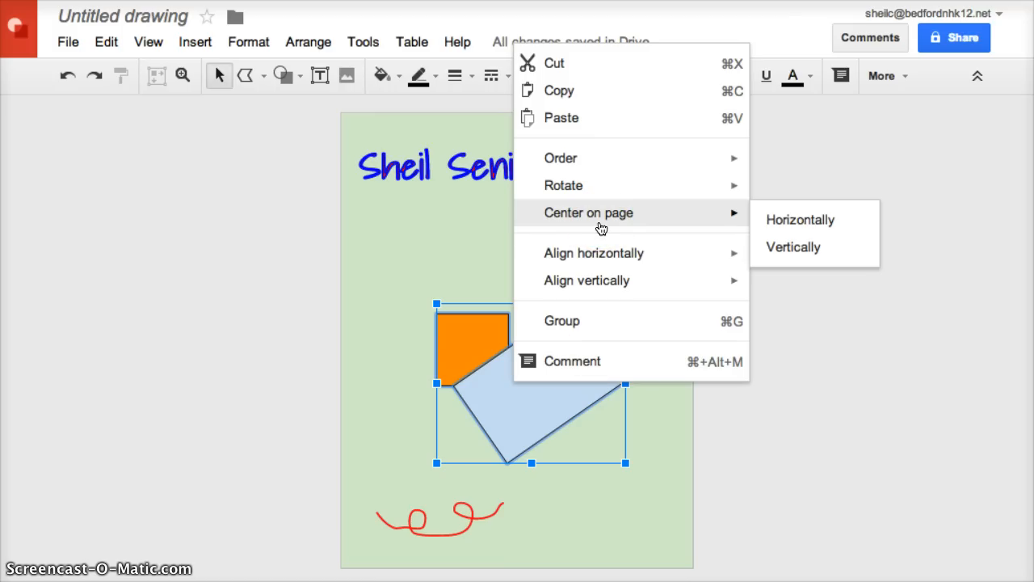
mouse_move(800, 220)
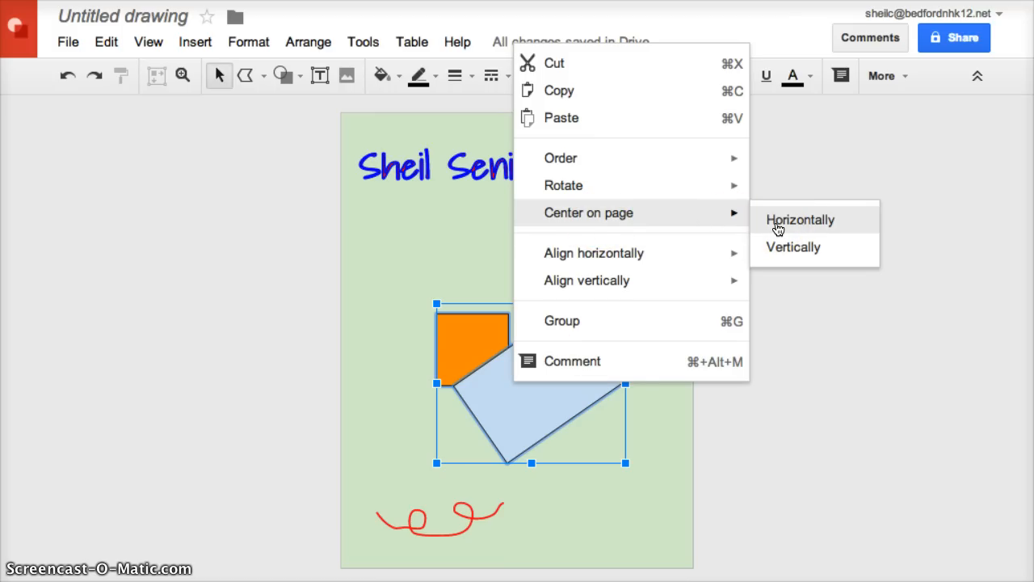
click(800, 220)
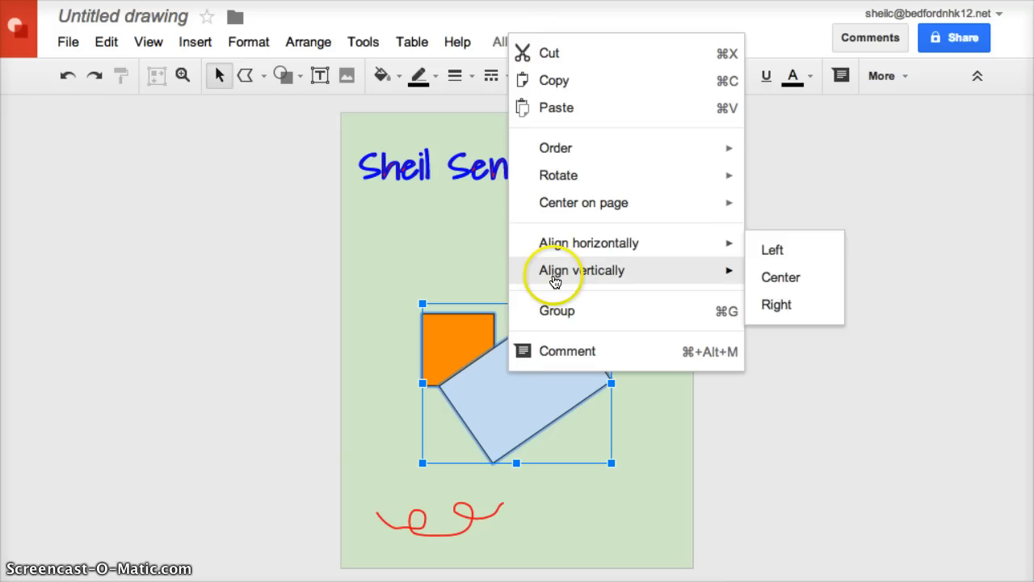
mouse_move(582, 270)
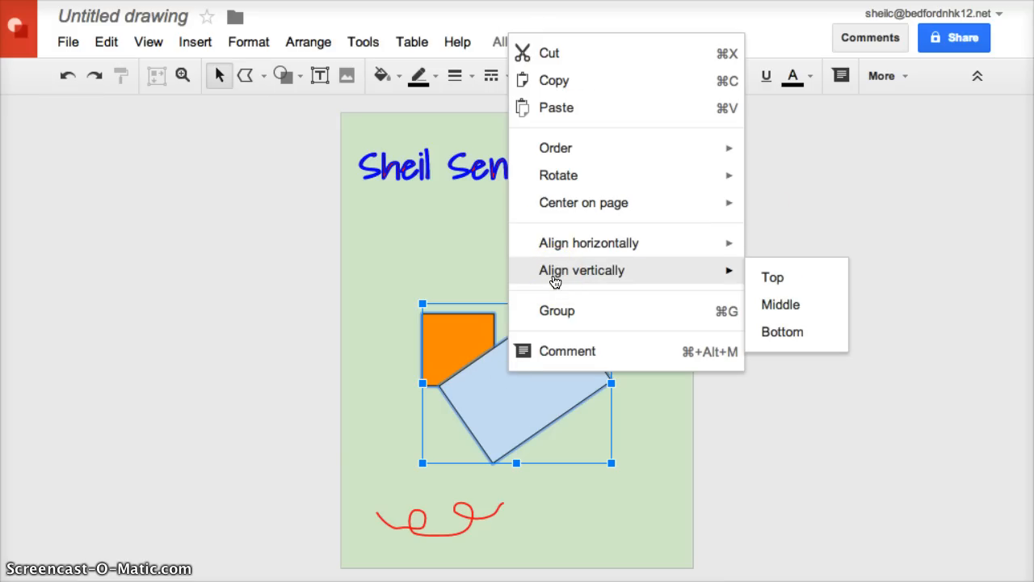
click(773, 278)
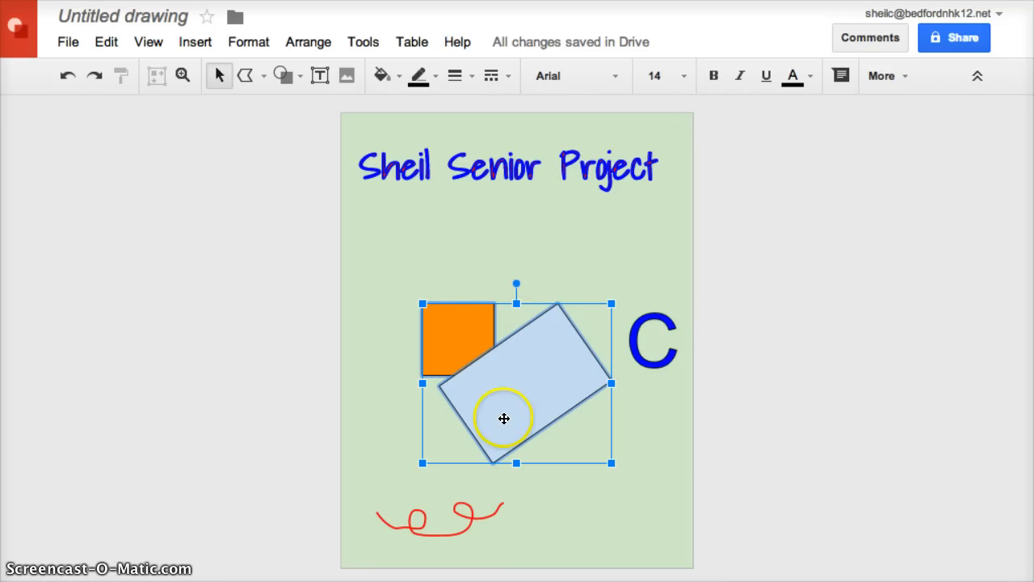
right_click(504, 419)
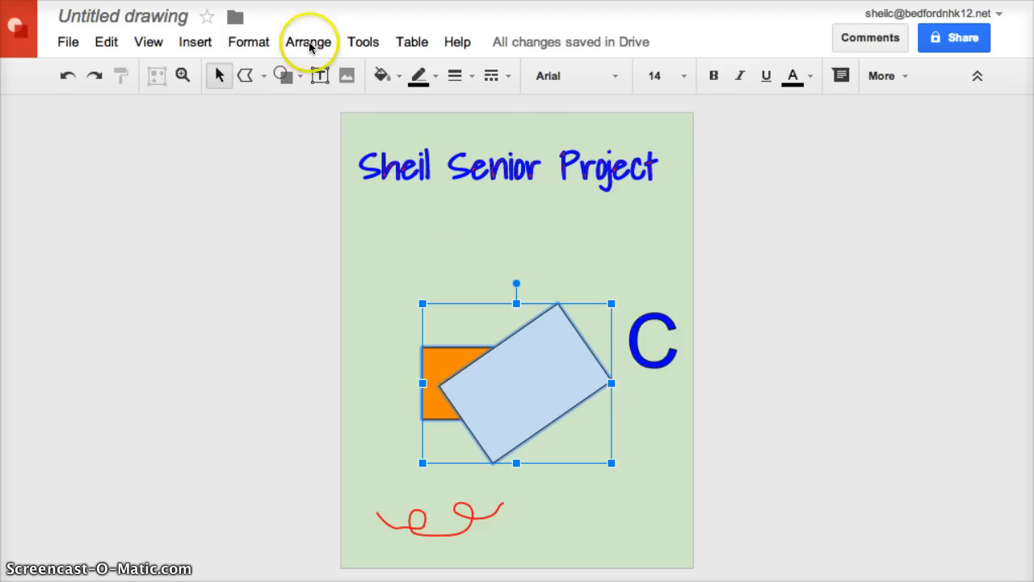
Step: Place the C beneath the title, paste a copy beside it changed to 'S', and select both letters
click(307, 42)
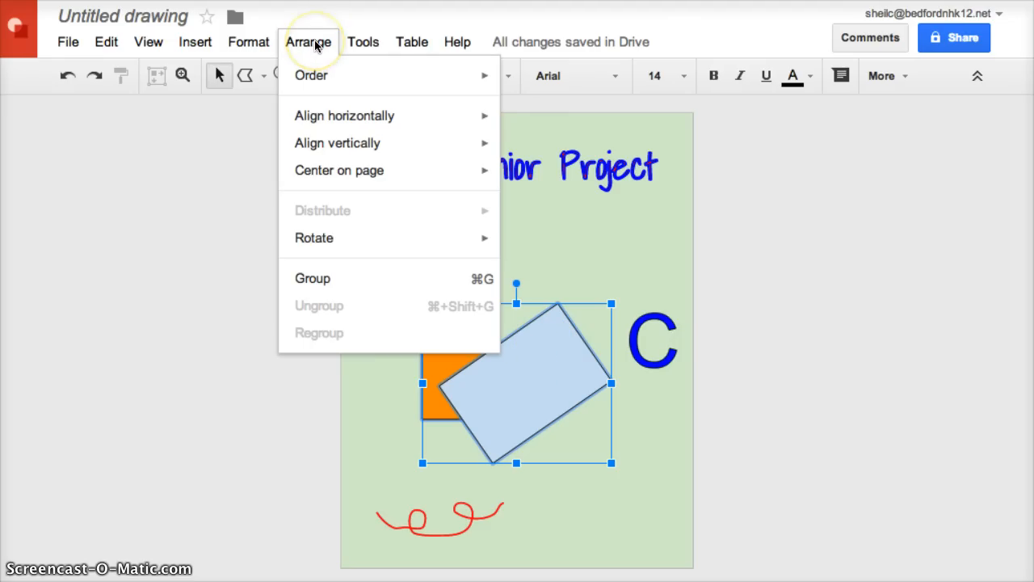
click(411, 42)
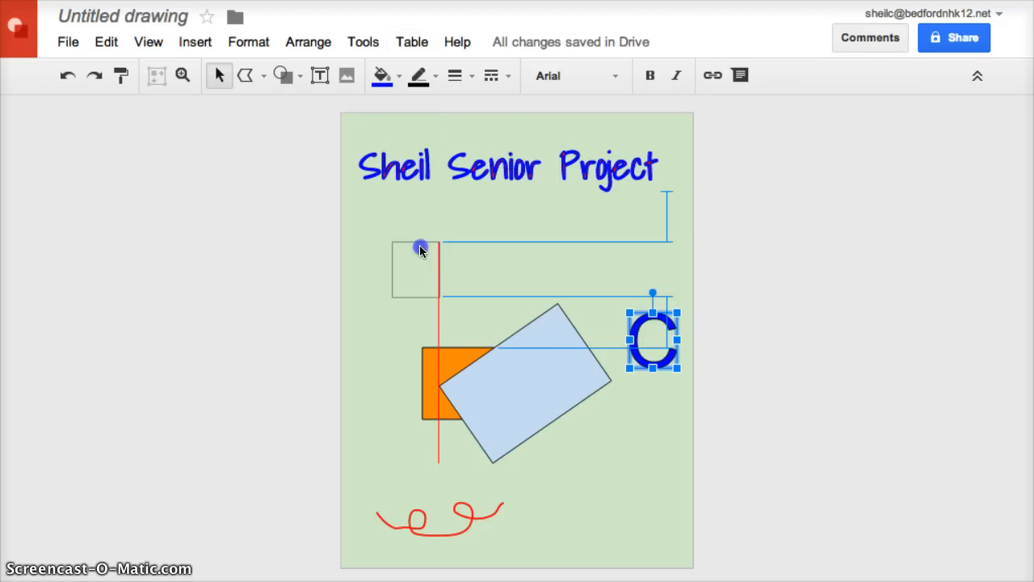
right_click(653, 340)
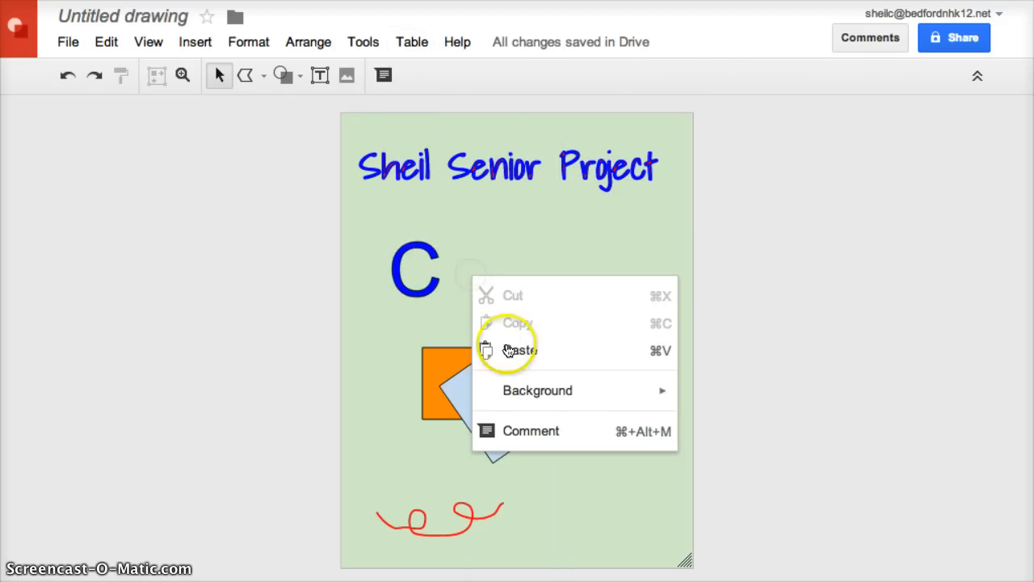
click(521, 349)
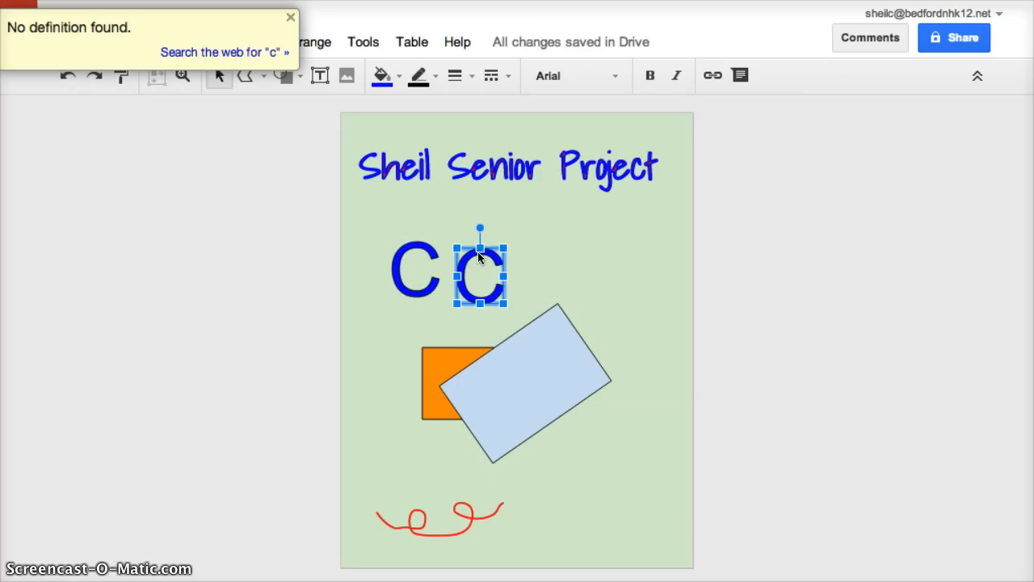
text(S)
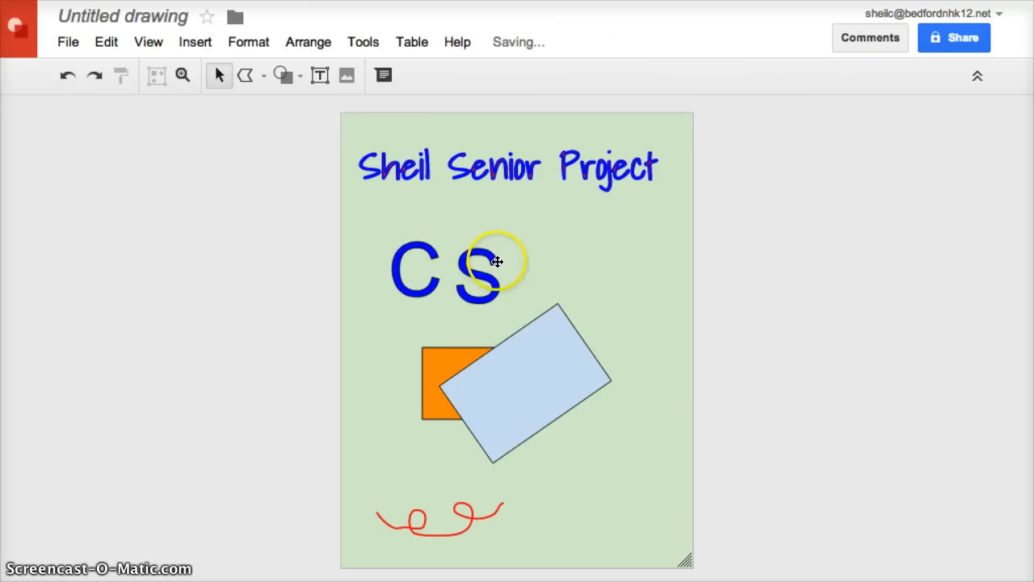
click(496, 262)
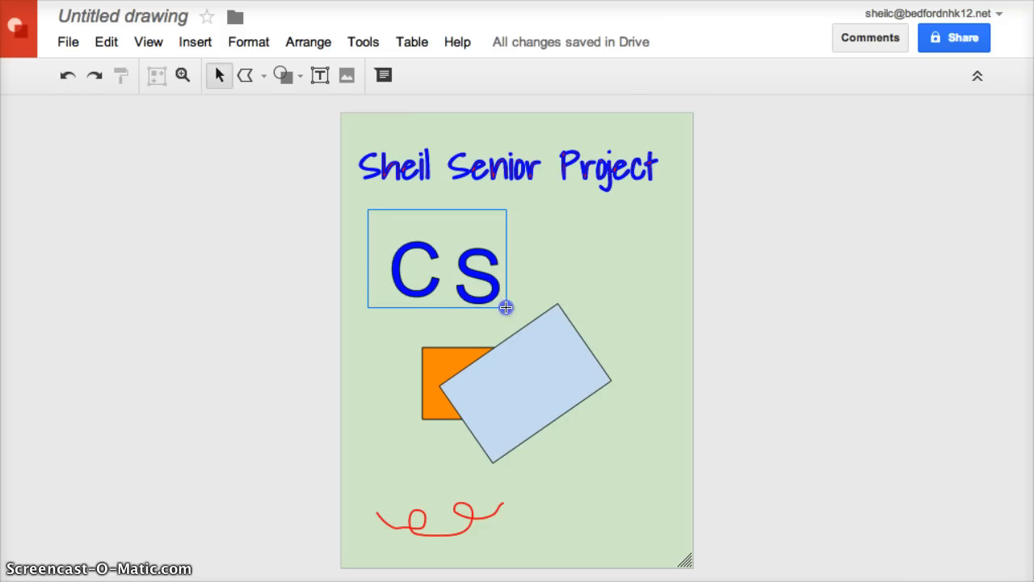
Step: Align the C and S vertically to Middle through the Arrange menu
click(307, 42)
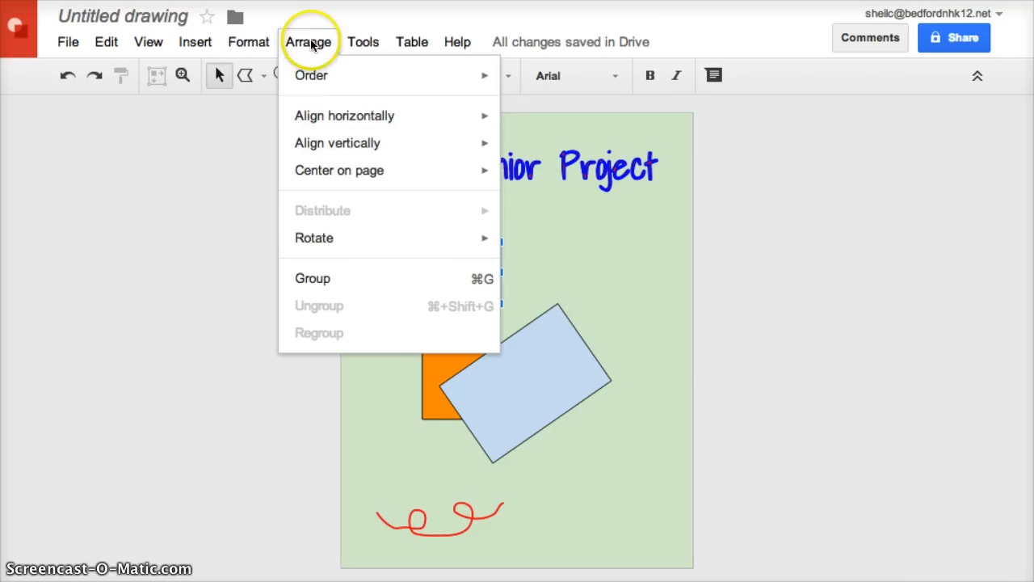
mouse_move(344, 116)
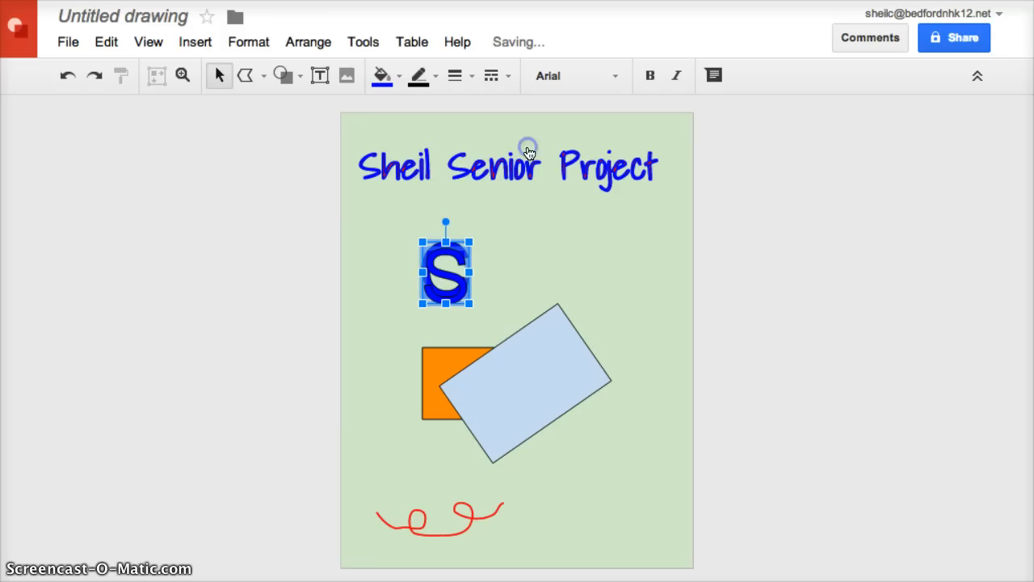
click(308, 42)
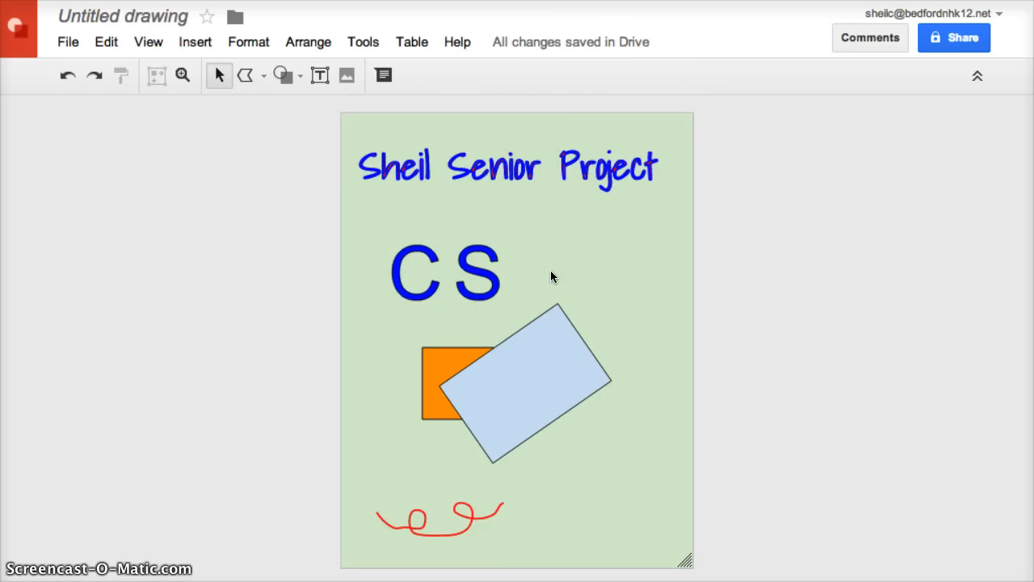
Step: Paste a copy of the C, fill it black, and send it backward as an offset drop shadow
click(414, 272)
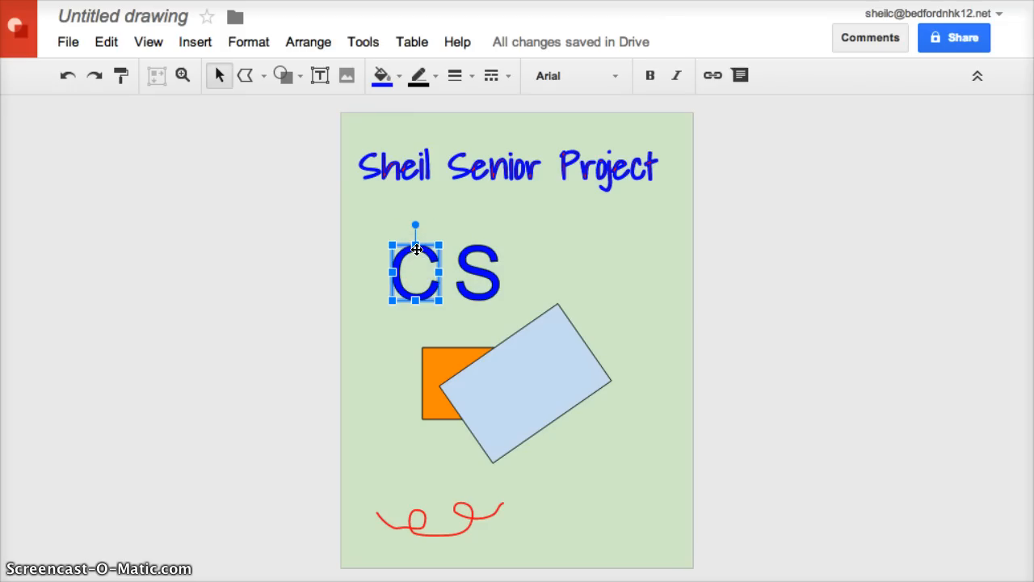
mouse_move(411, 252)
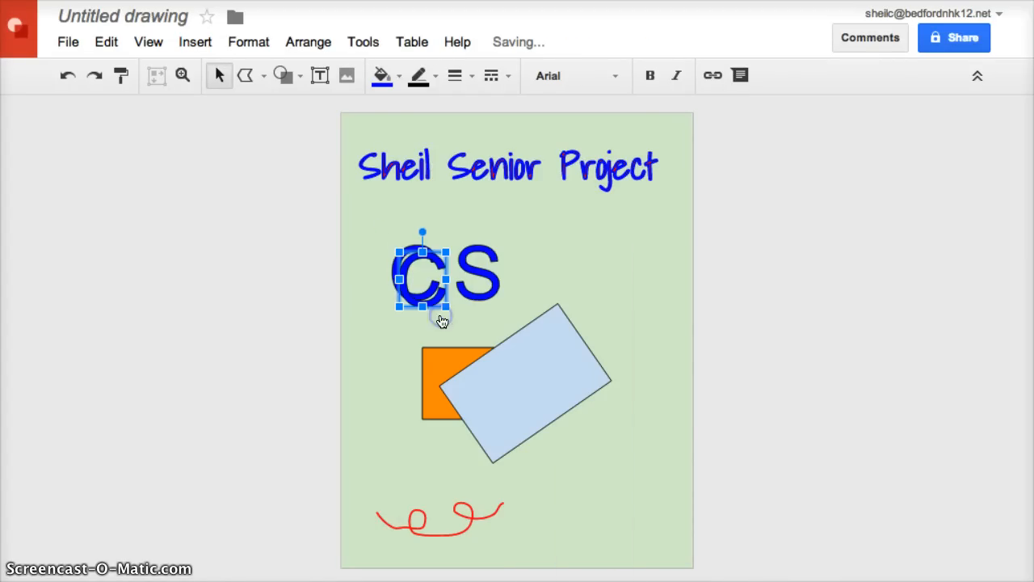
click(396, 76)
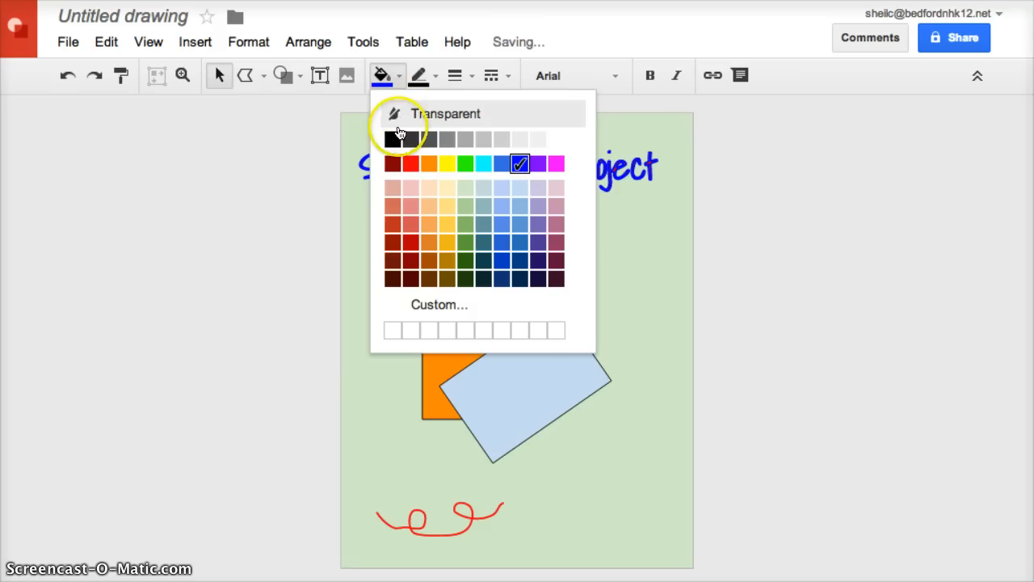
click(398, 139)
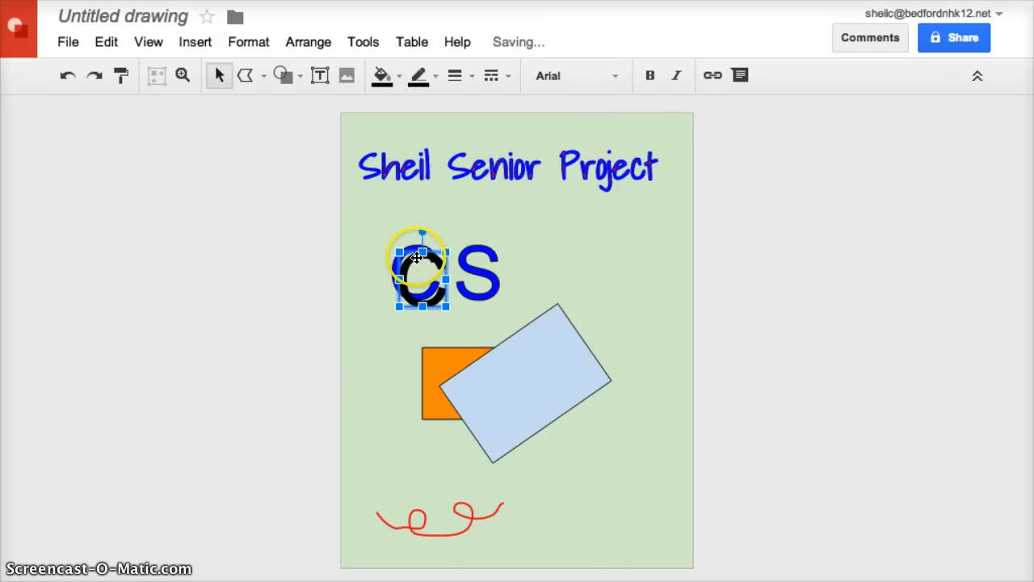
right_click(419, 272)
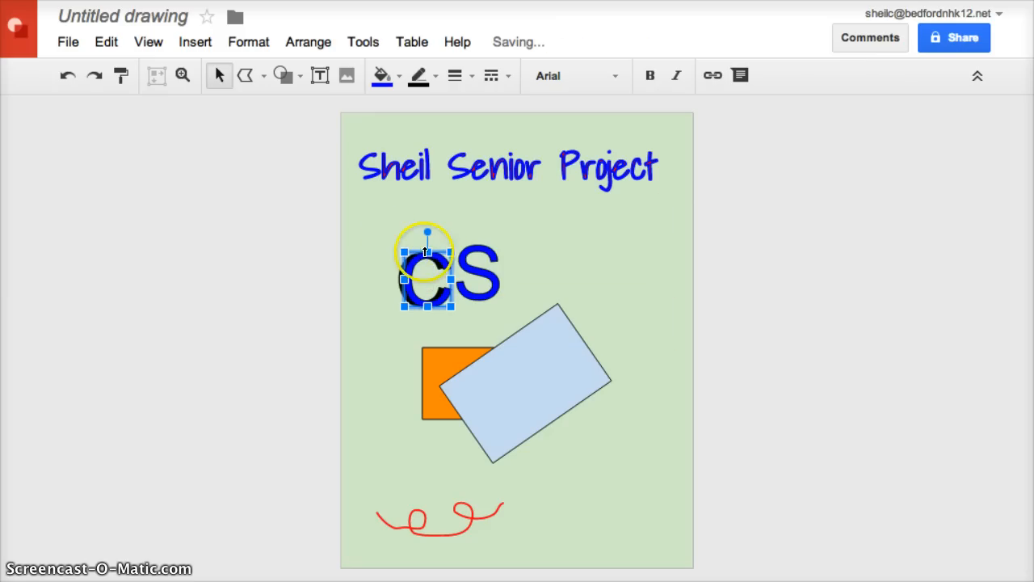
click(494, 236)
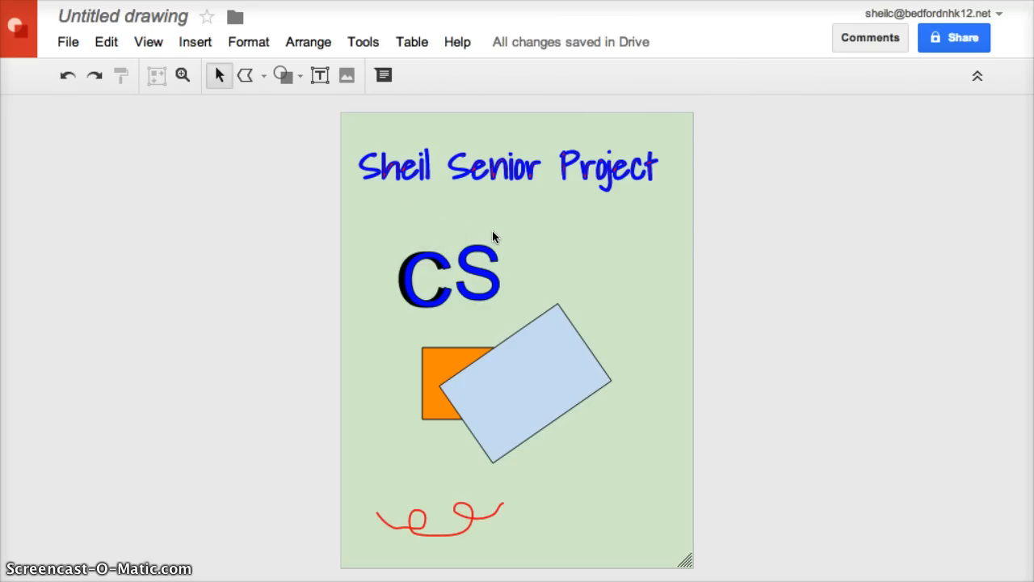